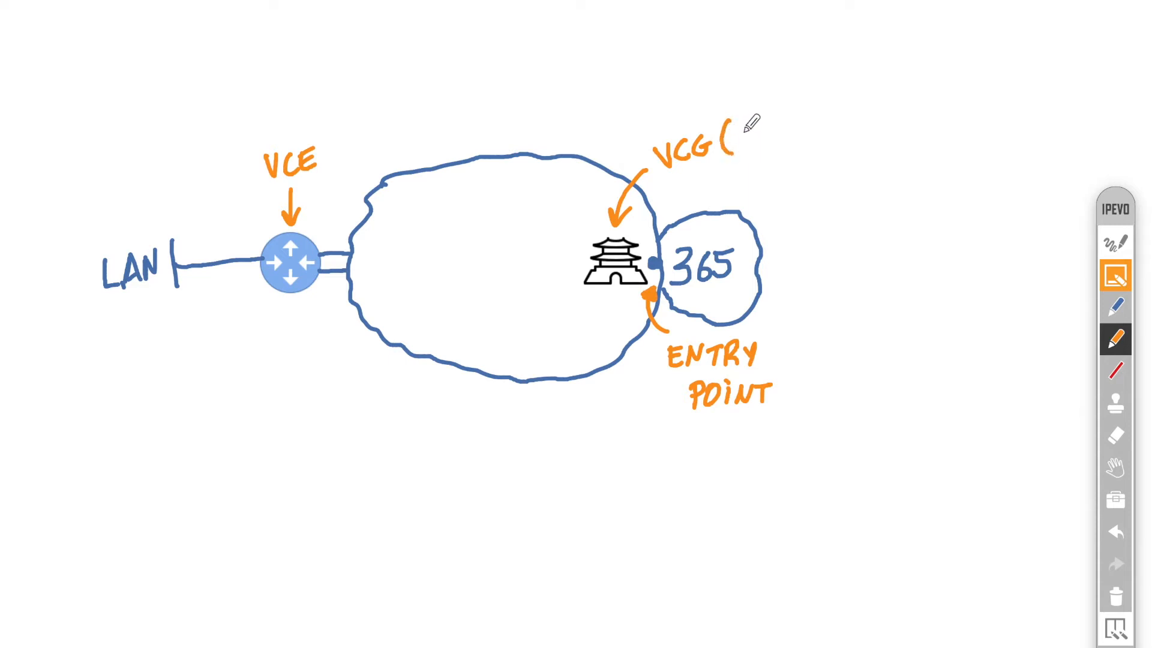
Complete the gateway label as 'VCG (SAAS)' and draw an orange path from VCE to the gateway.
type("SAAS)")
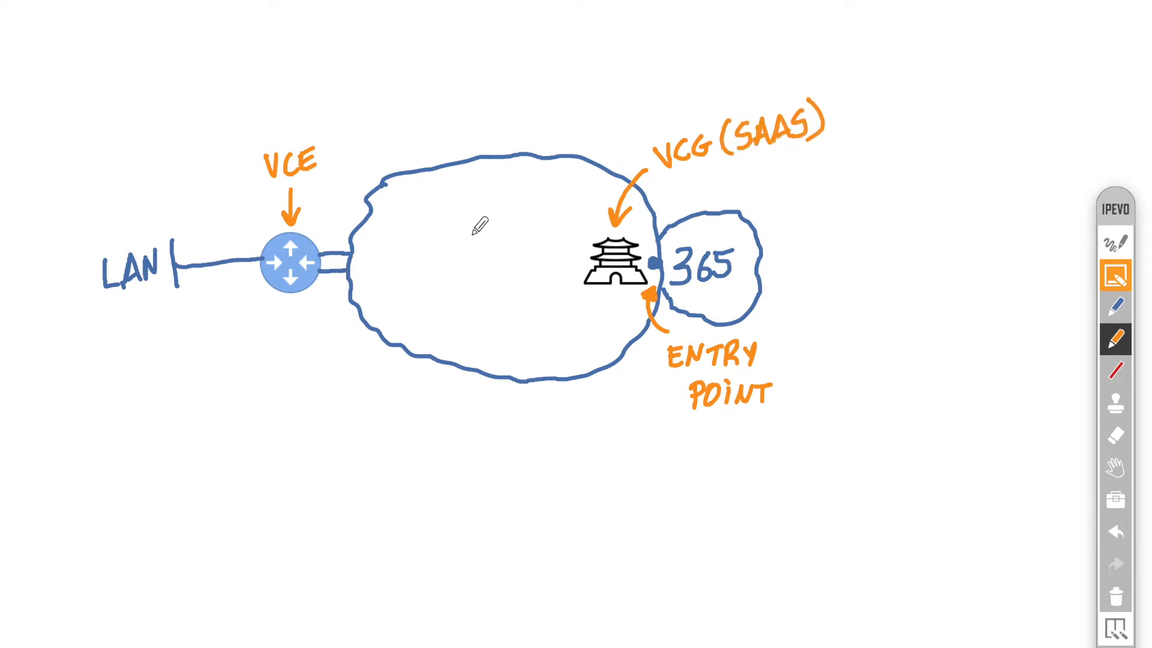
left_click_drag(316, 253, 577, 250)
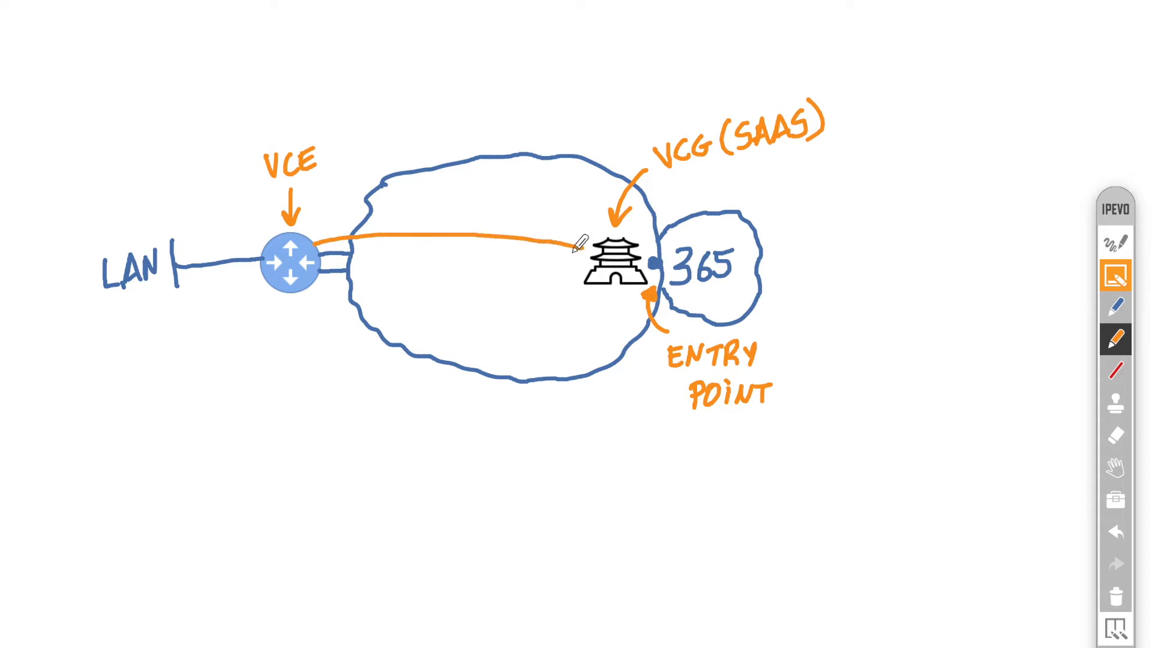
Draw a second VCE-to-gateway path and an arrow below VCE, and write 'DMPO'.
left_click_drag(316, 290, 588, 268)
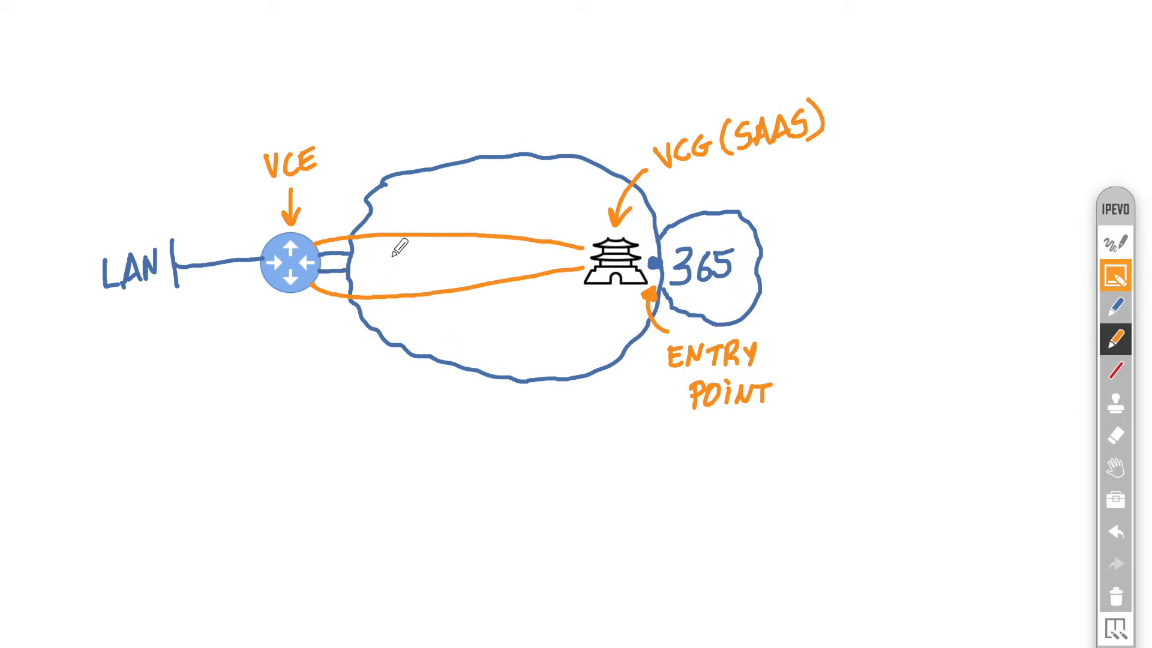
left_click_drag(312, 353, 330, 290)
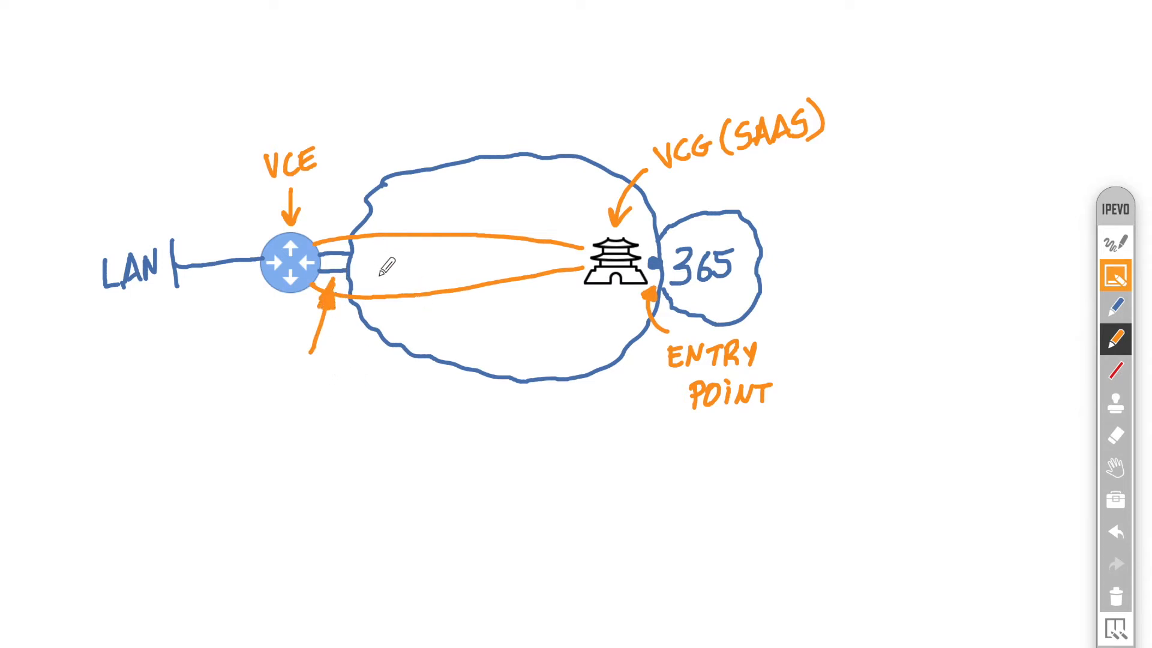
type("DI")
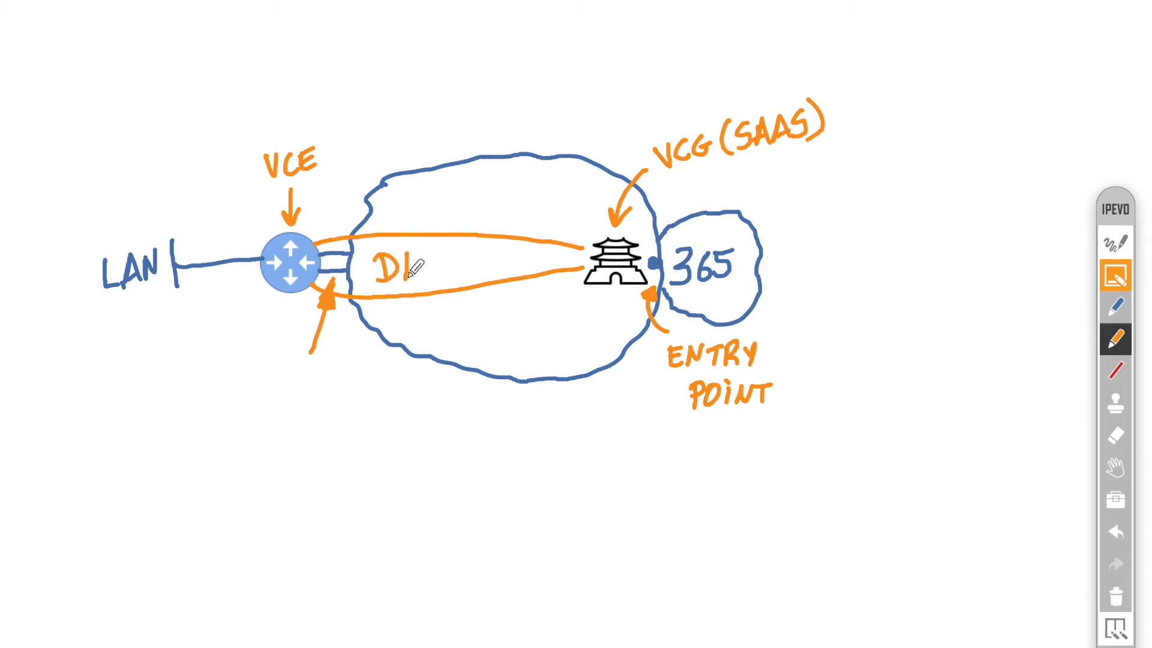
type("MPO")
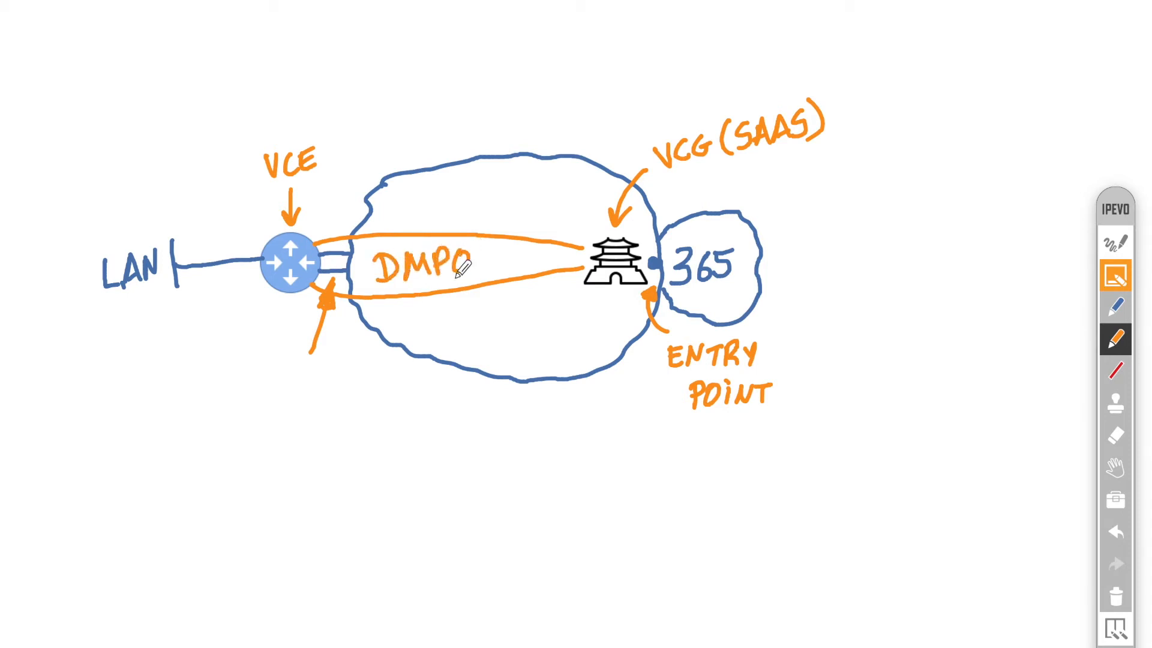
mouse_move(371, 422)
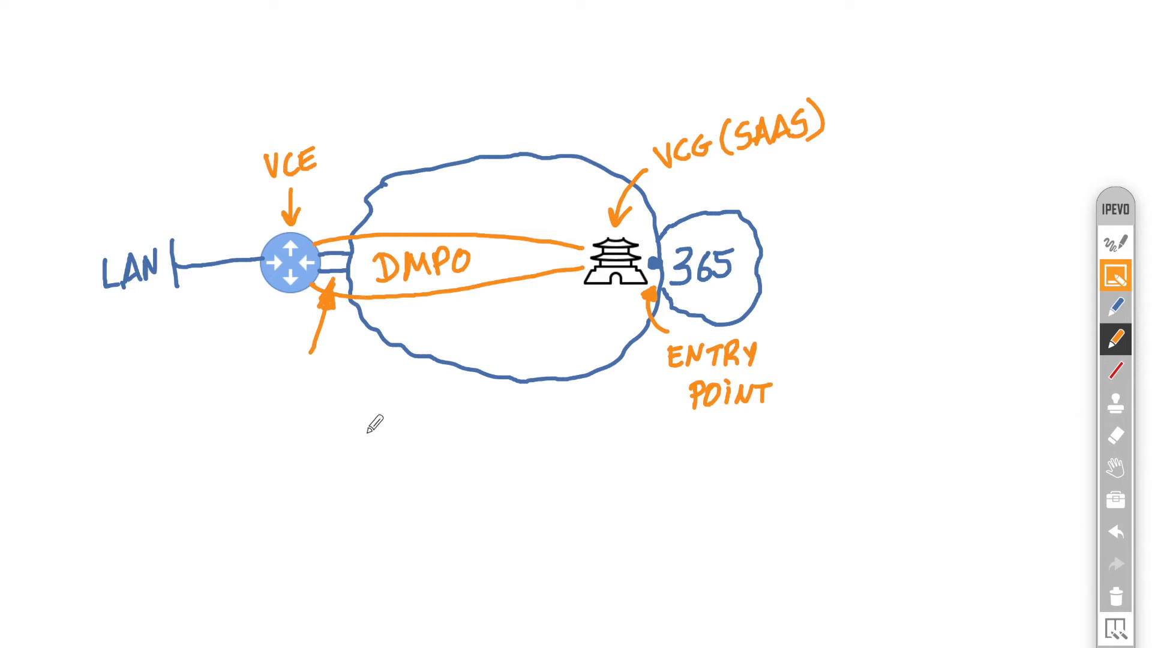
mouse_move(326, 300)
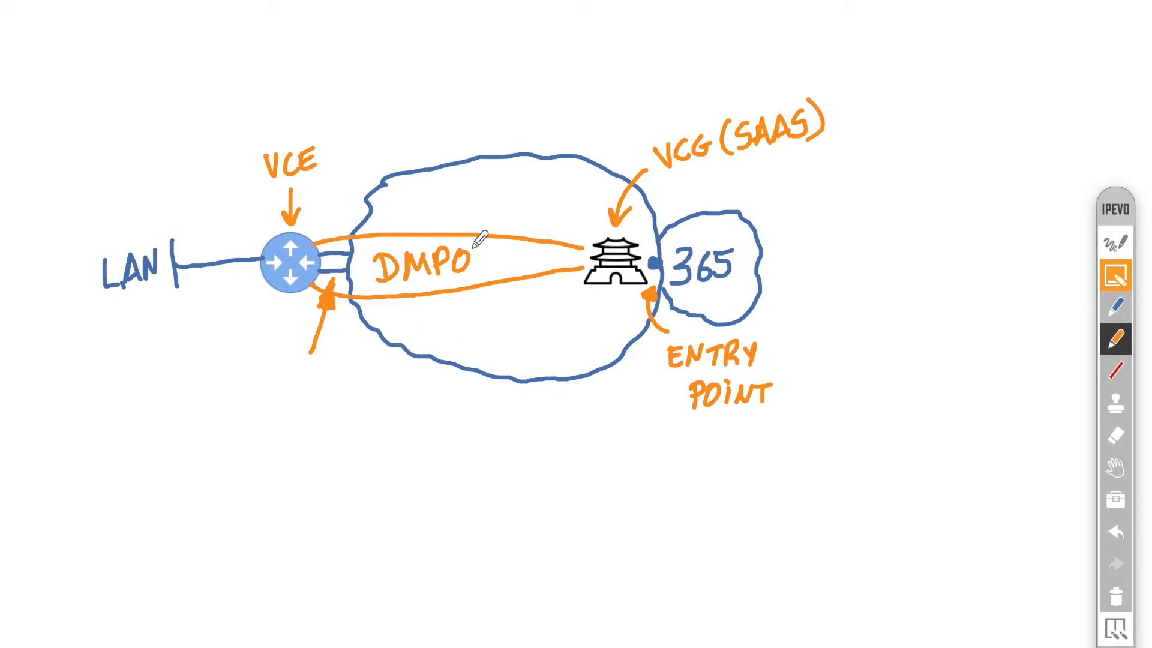
mouse_move(389, 294)
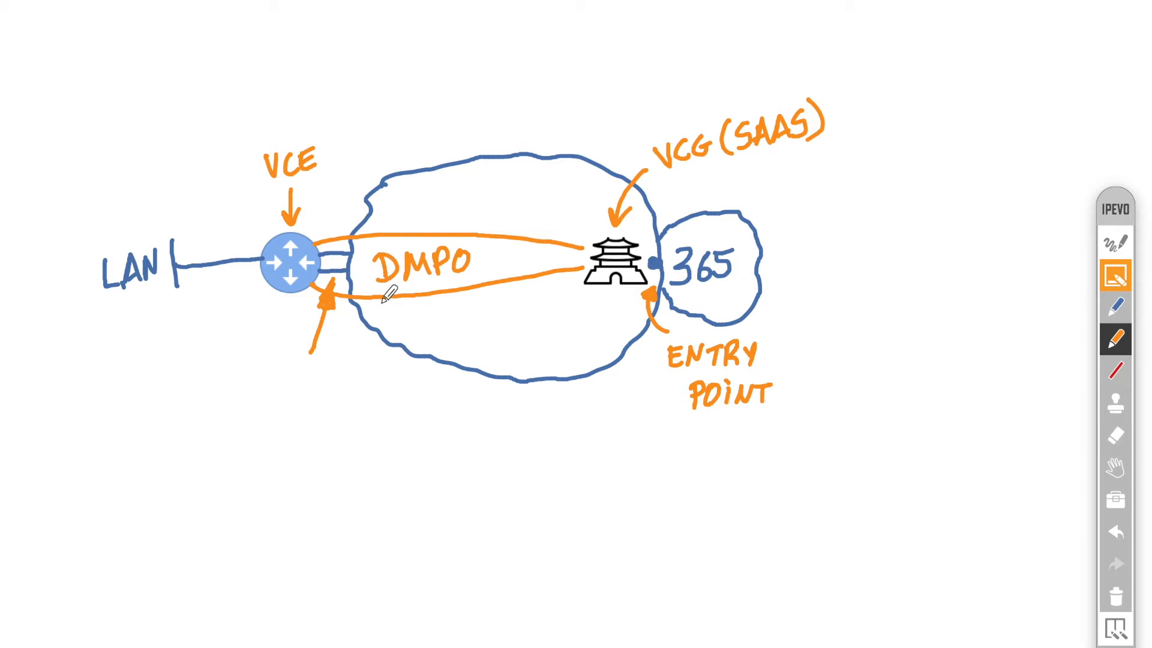
mouse_move(790, 298)
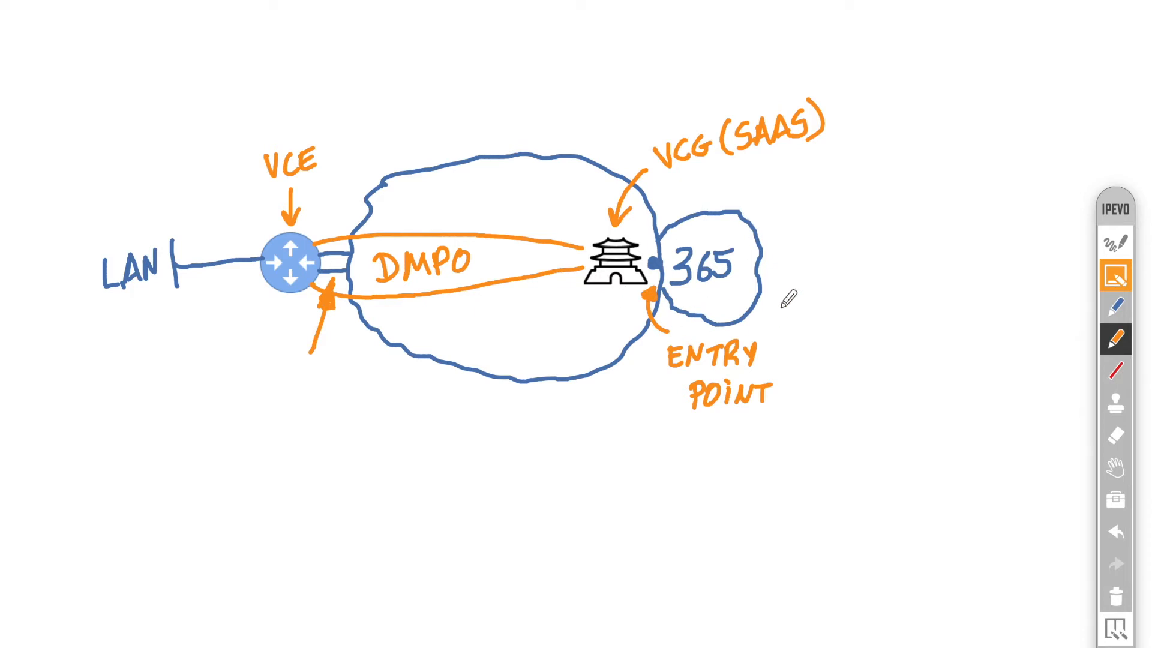
mouse_move(334, 320)
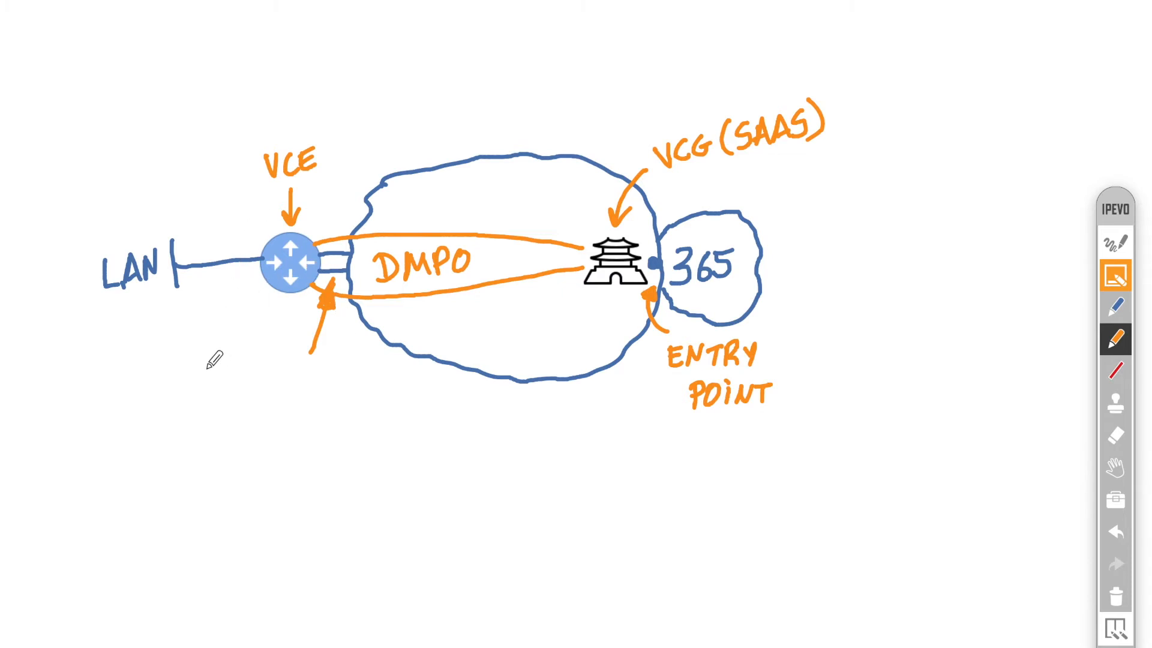
Draw an orange arrow from the lower left pointing at the VCE router.
left_click_drag(198, 367, 261, 294)
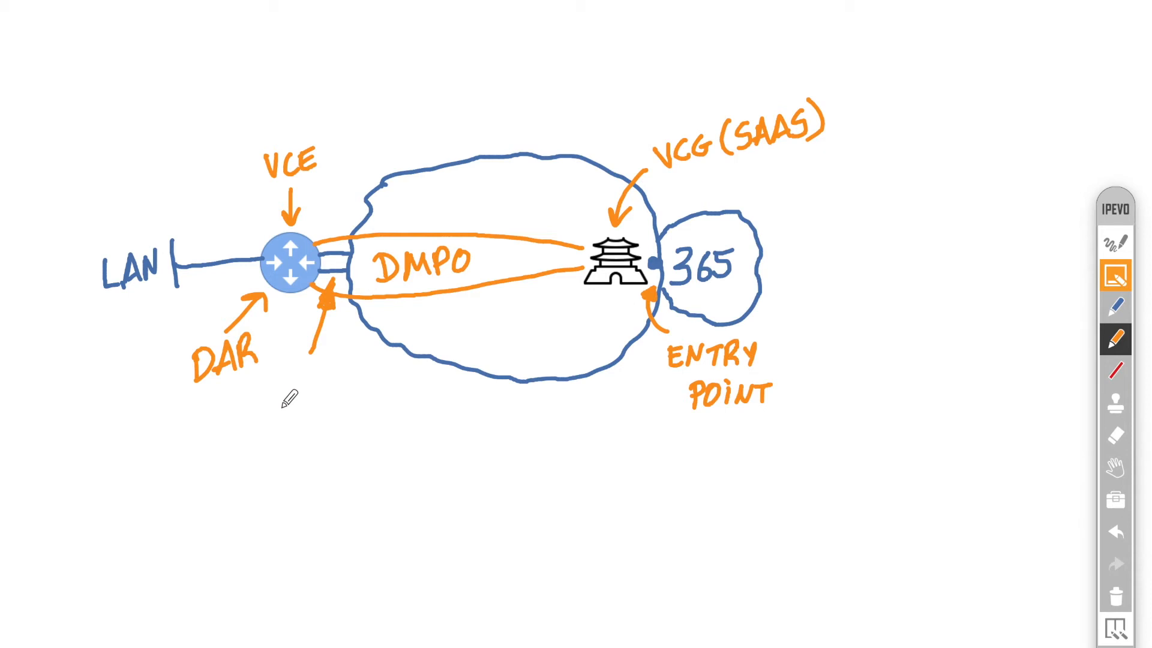
mouse_move(524, 491)
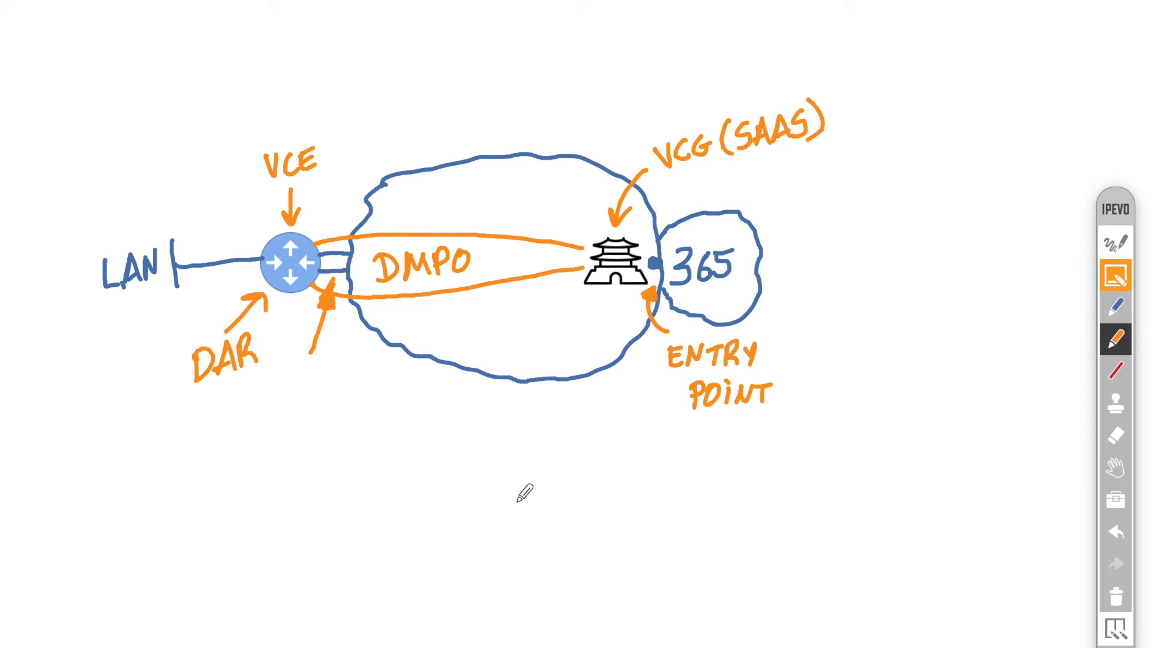
mouse_move(516, 501)
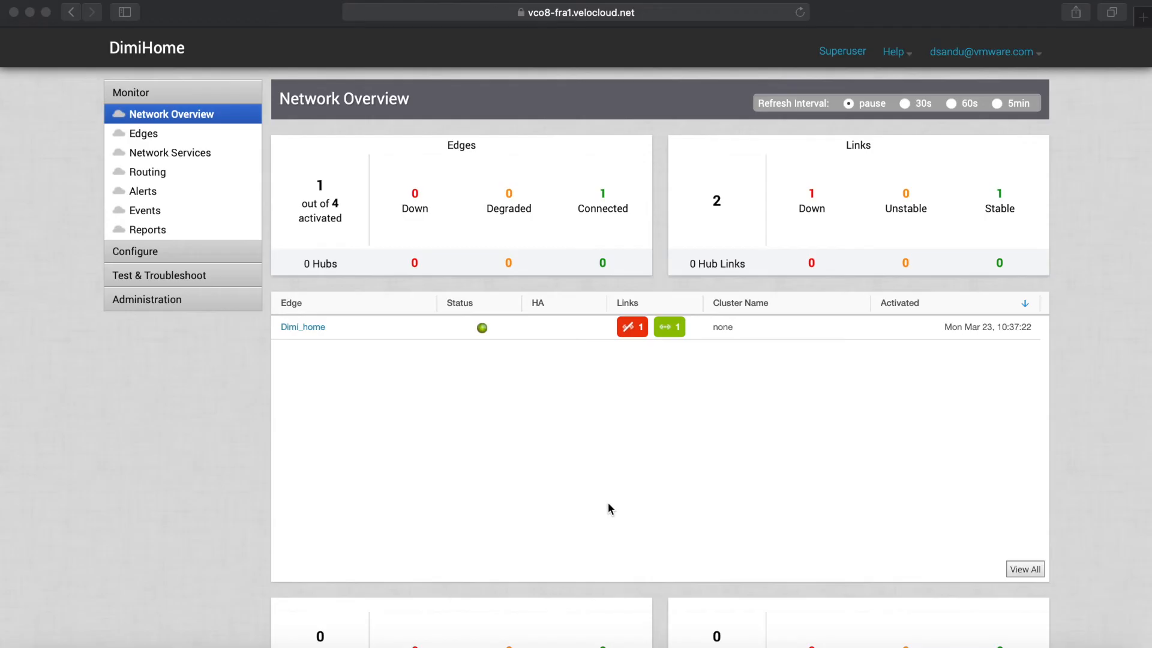
mouse_move(599, 501)
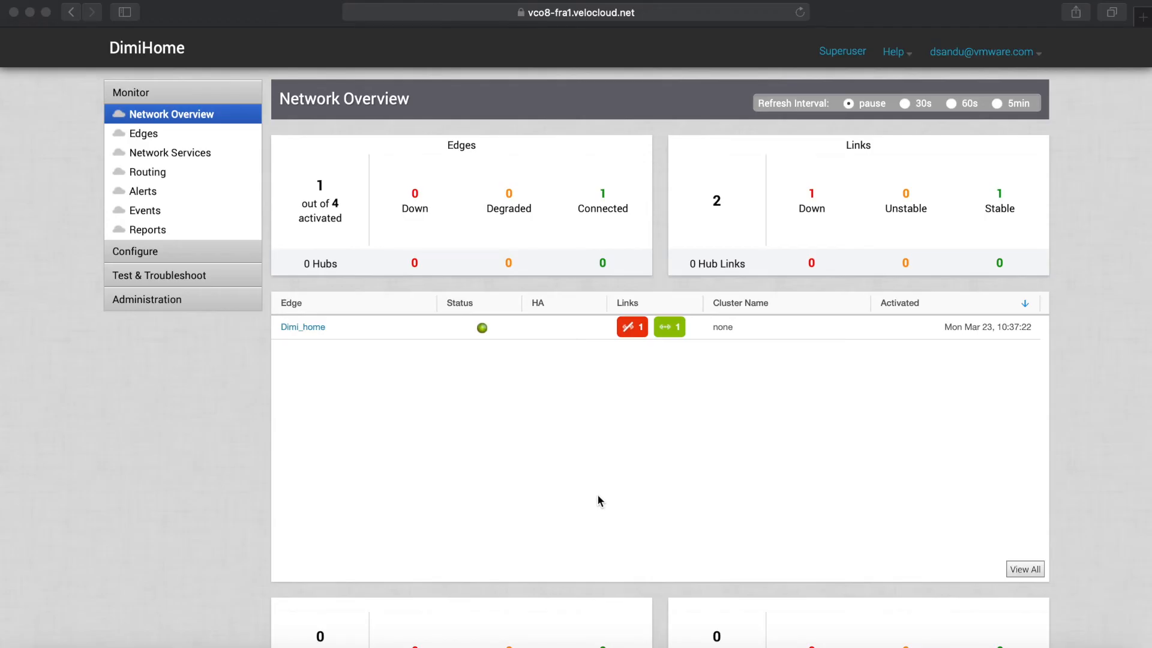
mouse_move(307, 338)
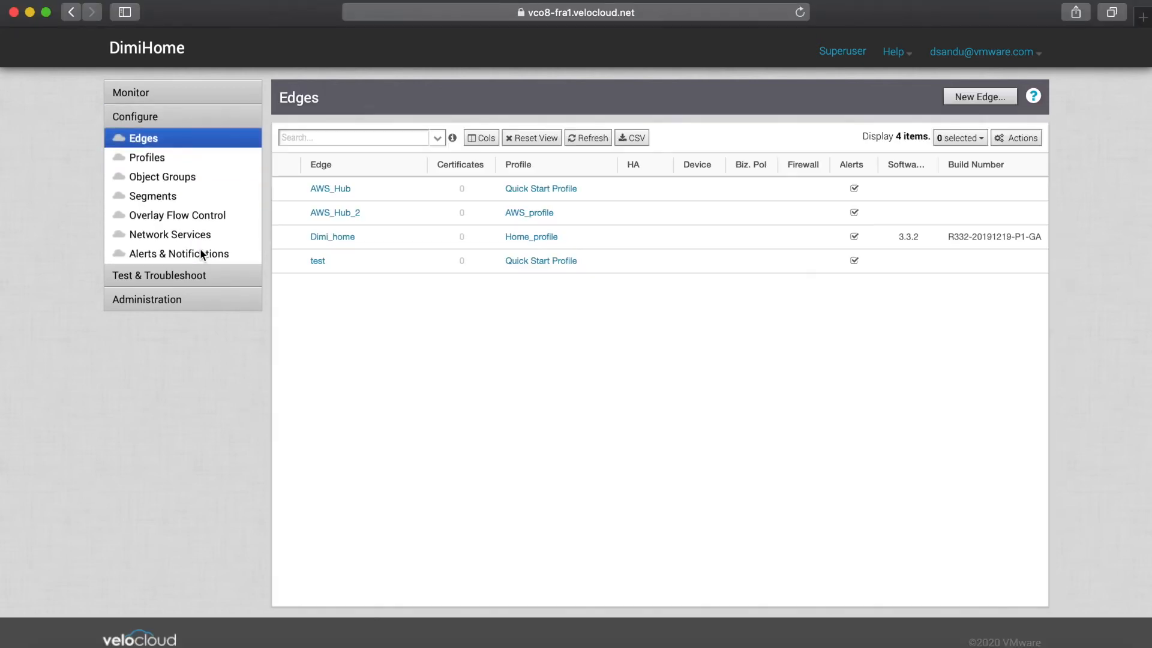
Open Home_profile's Business Policy and start a new rule in the Global Segment.
left_click(148, 157)
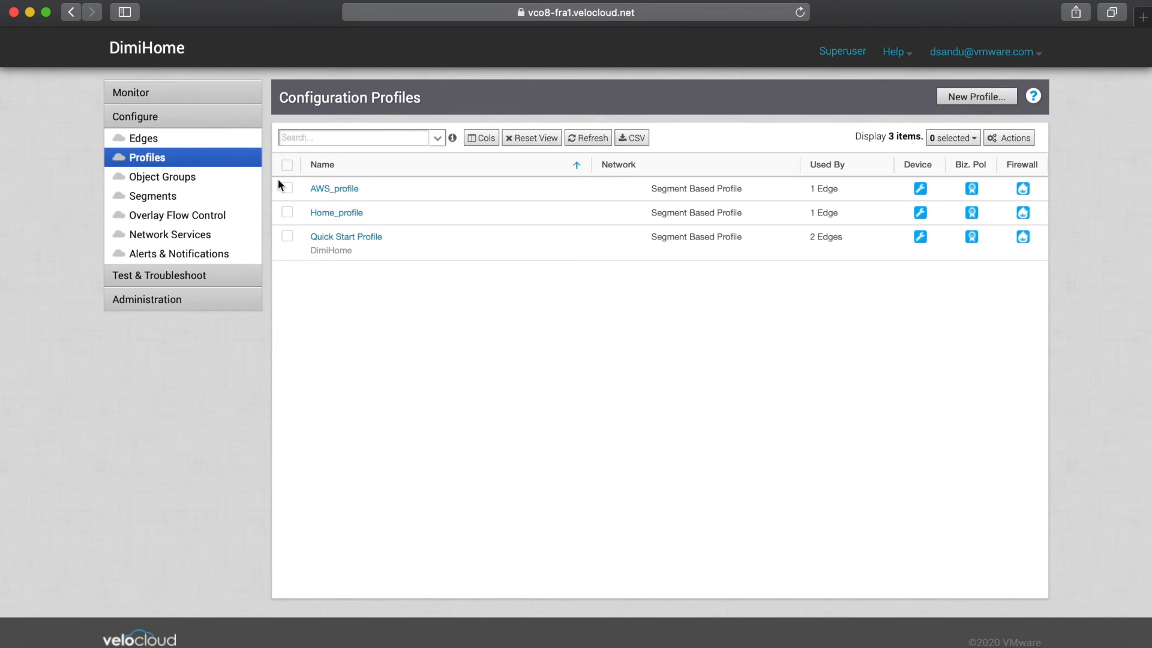
left_click(336, 212)
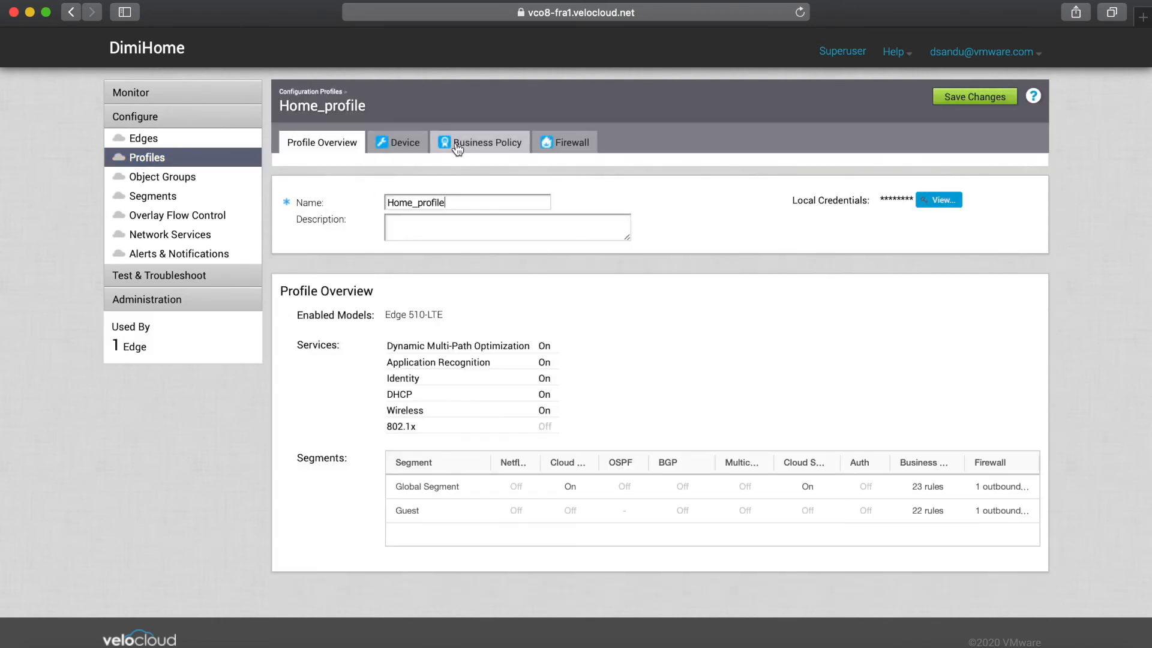
left_click(486, 142)
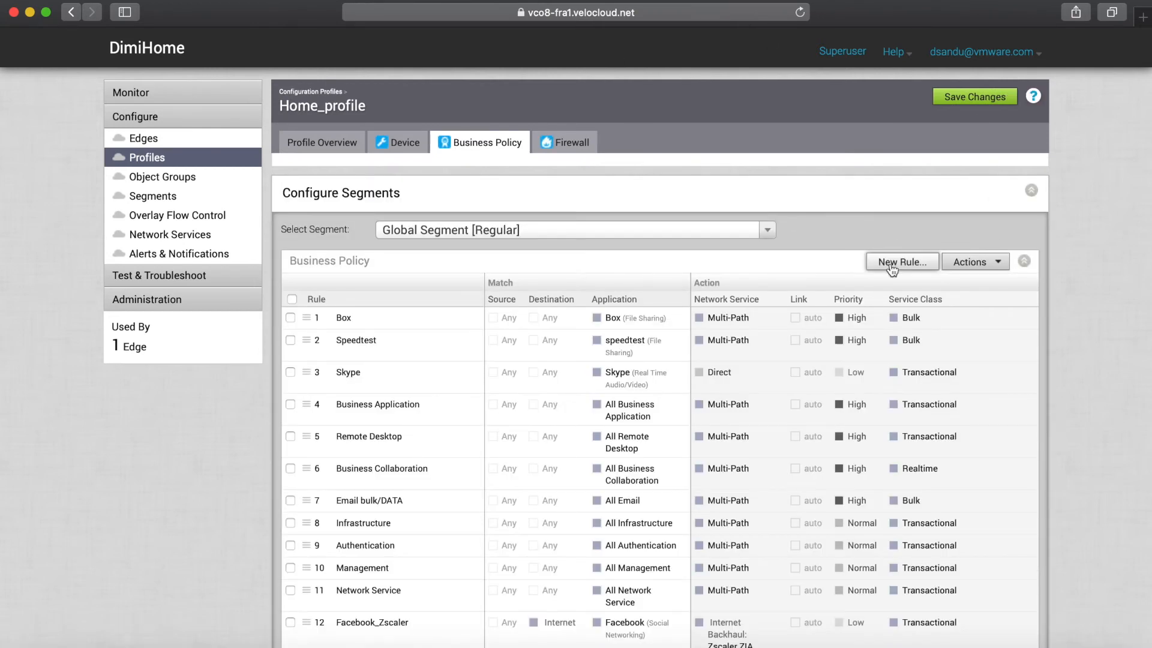
left_click(901, 261)
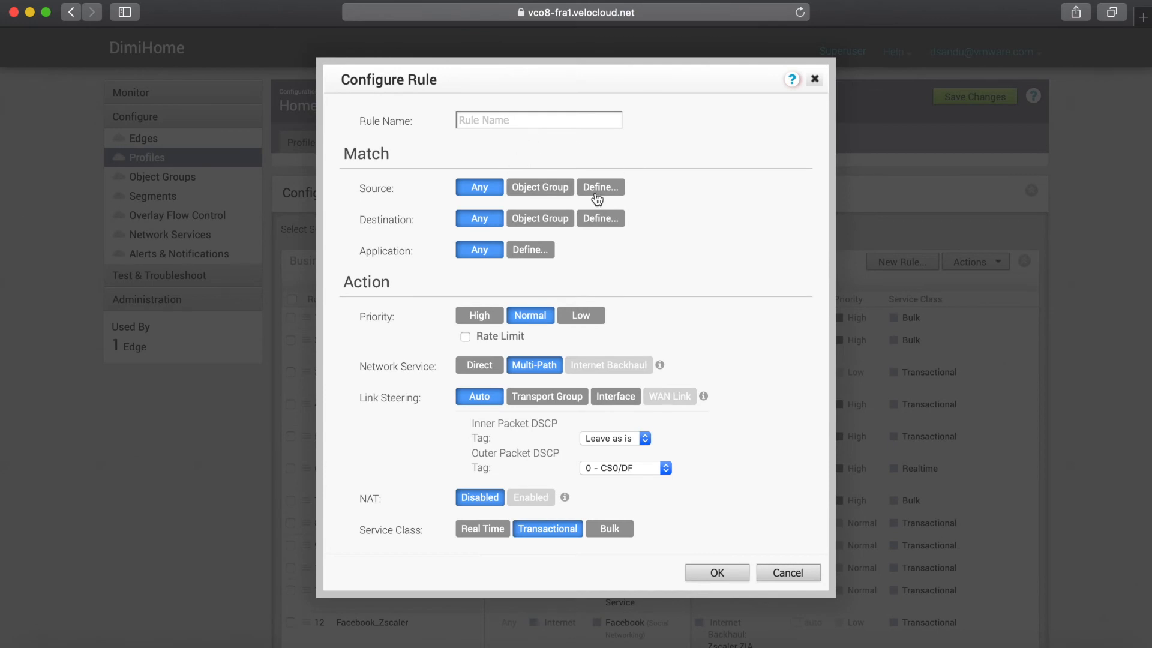
Set the rule's source to None and search the application list for 'offi'.
left_click(600, 186)
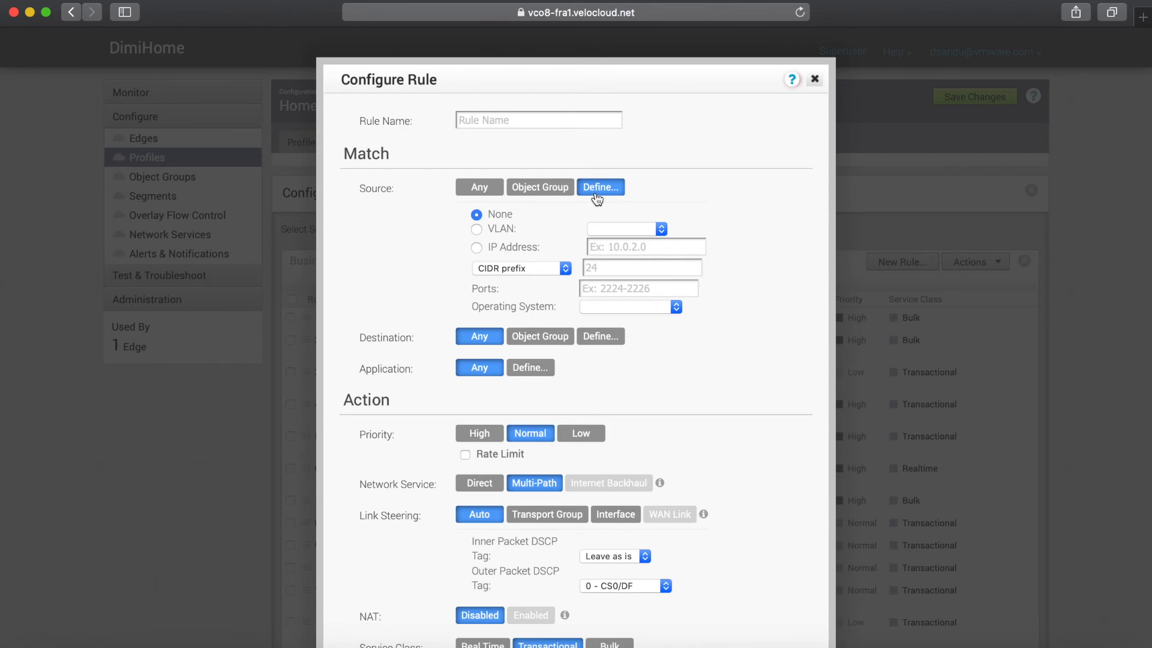
left_click(475, 228)
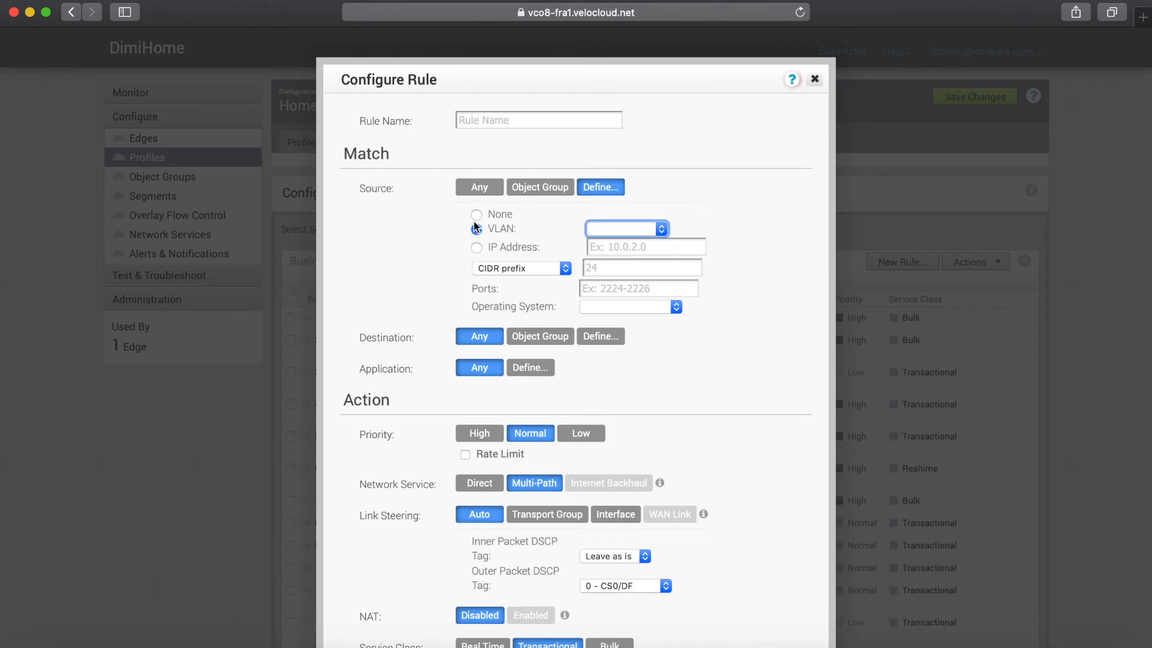
left_click(476, 214)
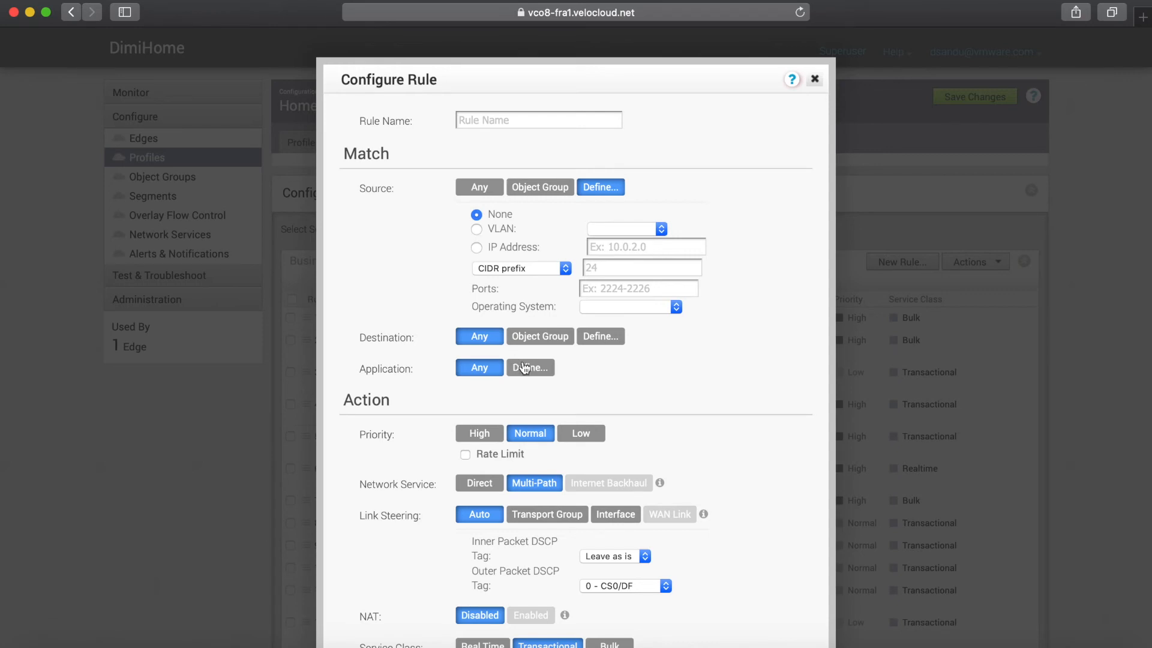
left_click(529, 367)
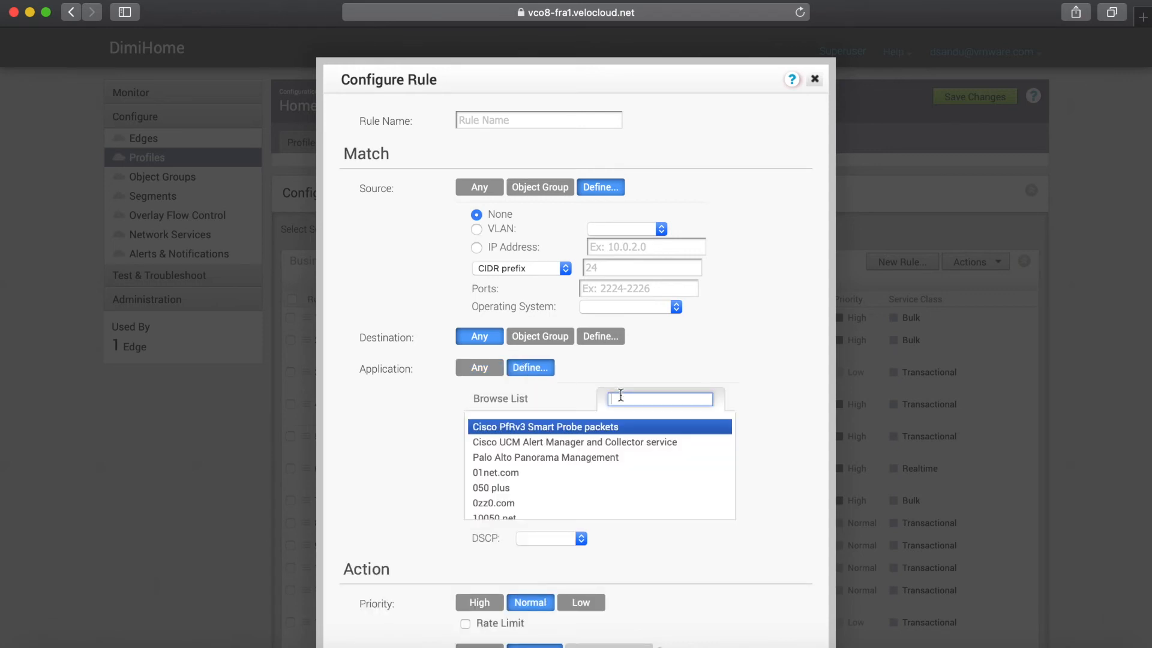
type("offi")
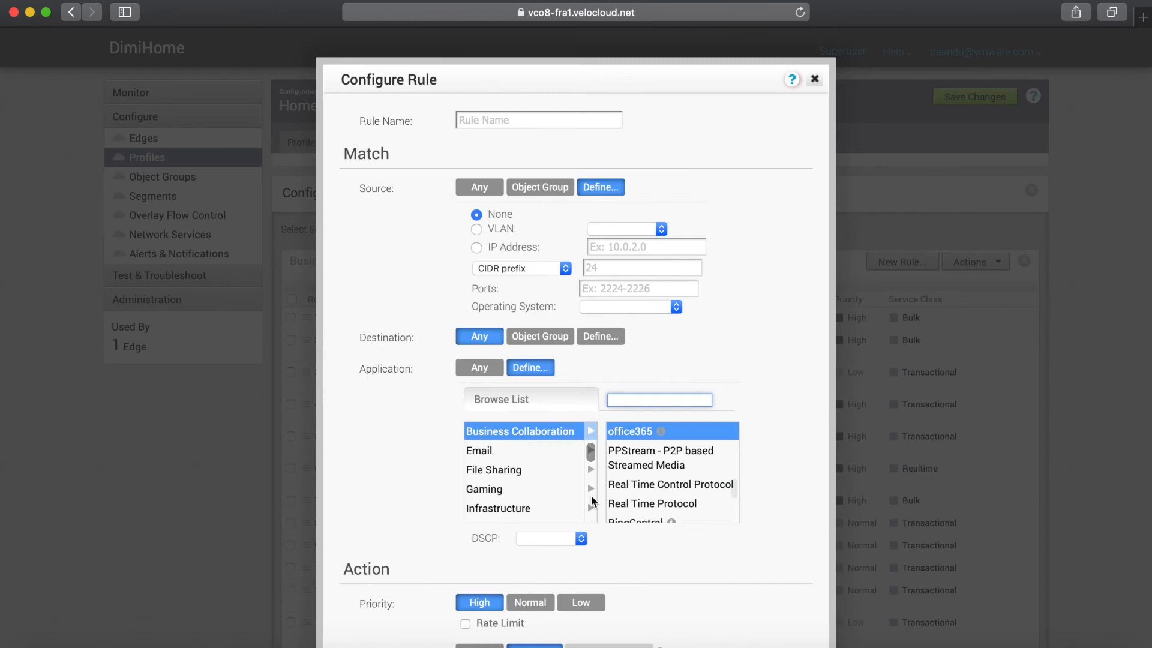
mouse_move(657, 431)
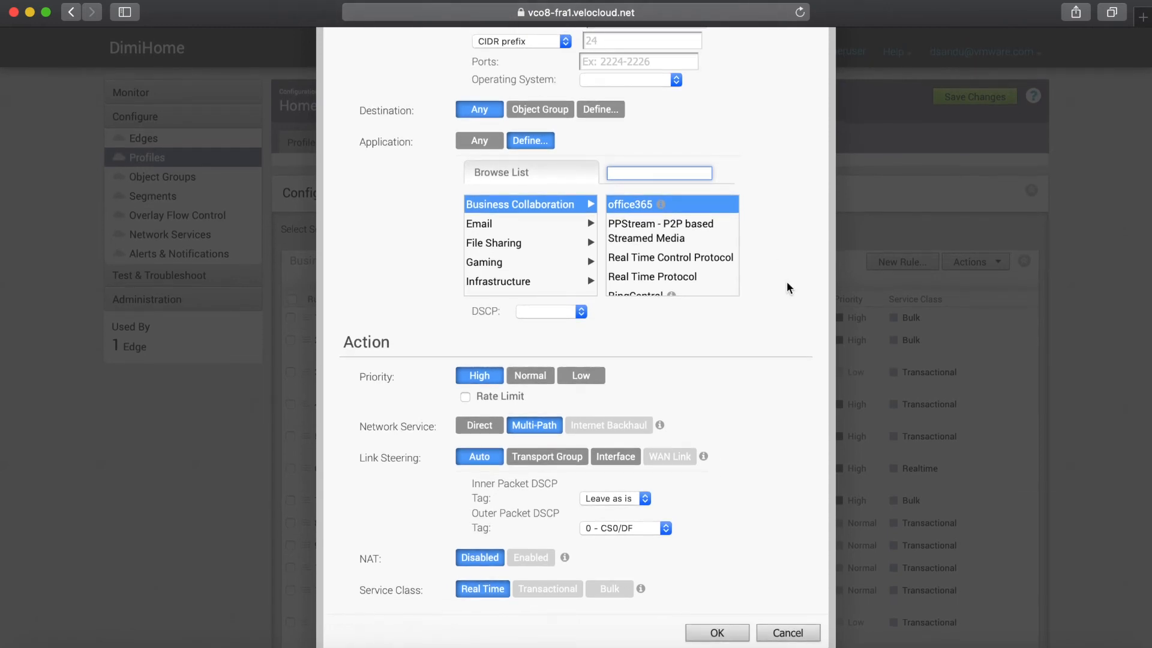
mouse_move(729, 316)
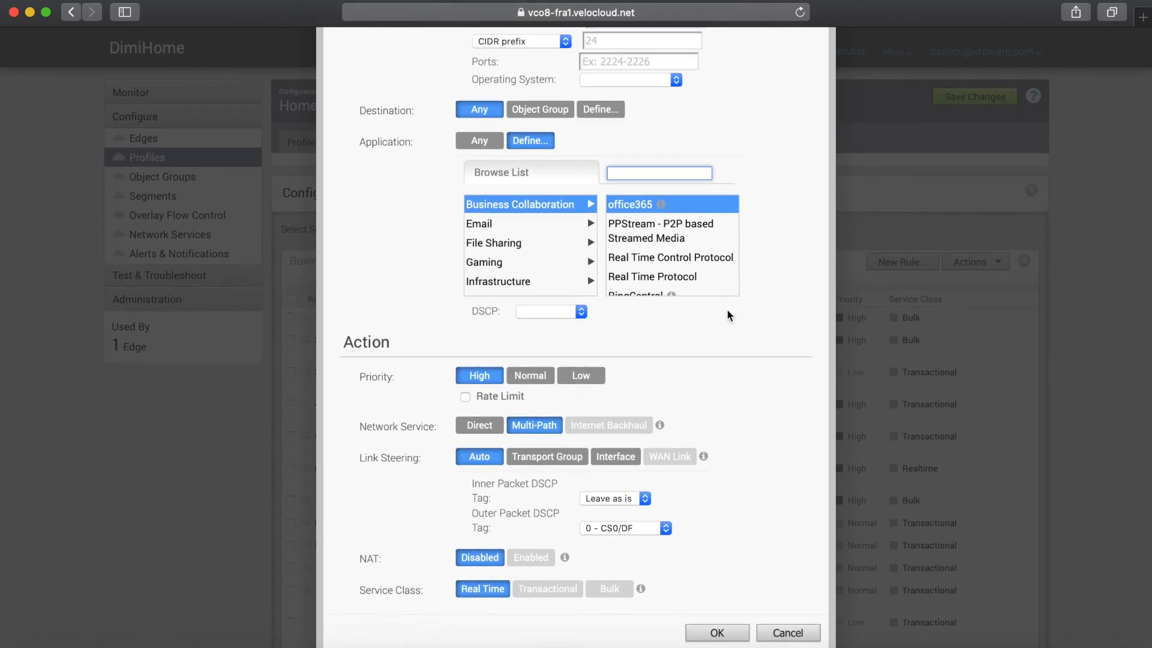
mouse_move(451, 367)
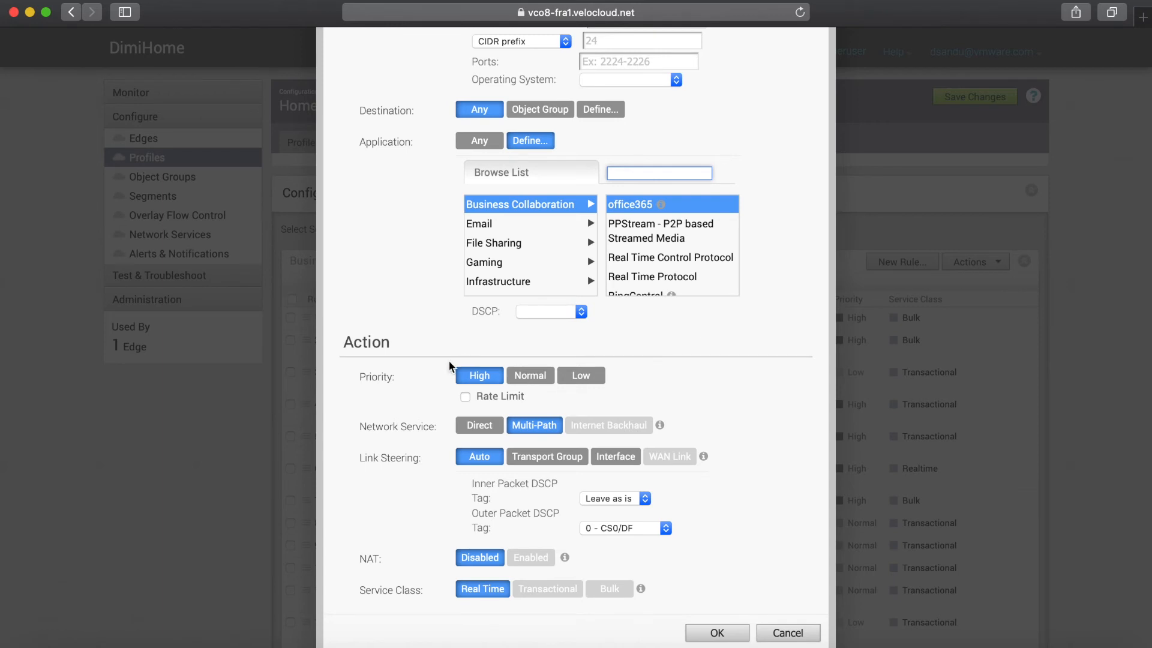
mouse_move(479, 360)
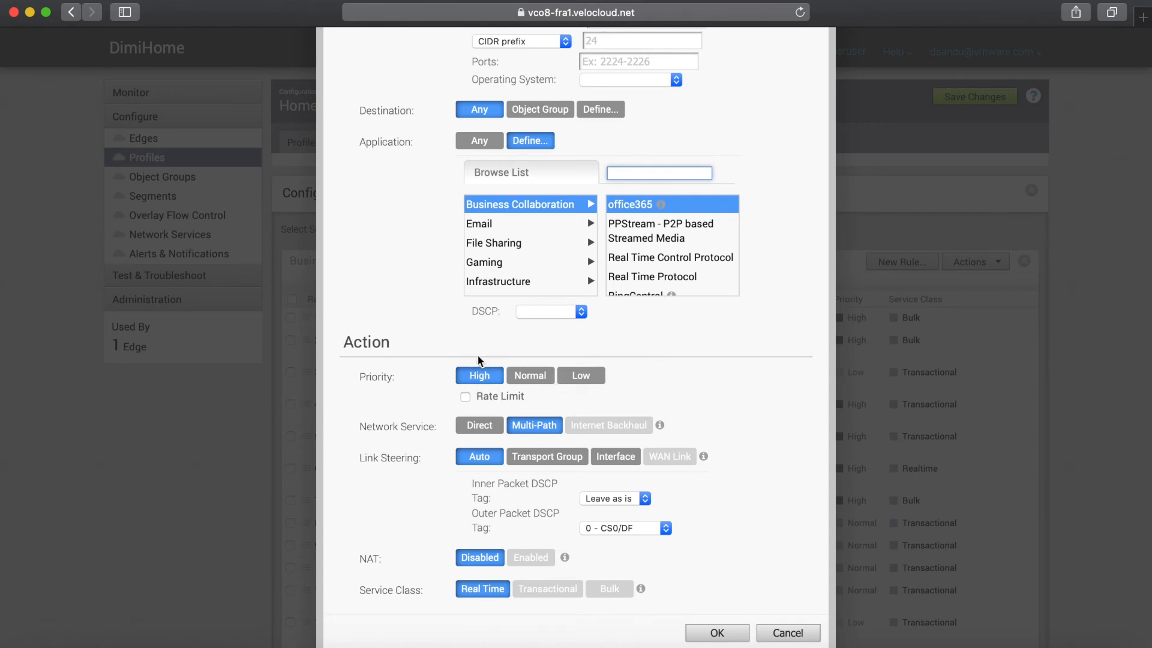
mouse_move(434, 401)
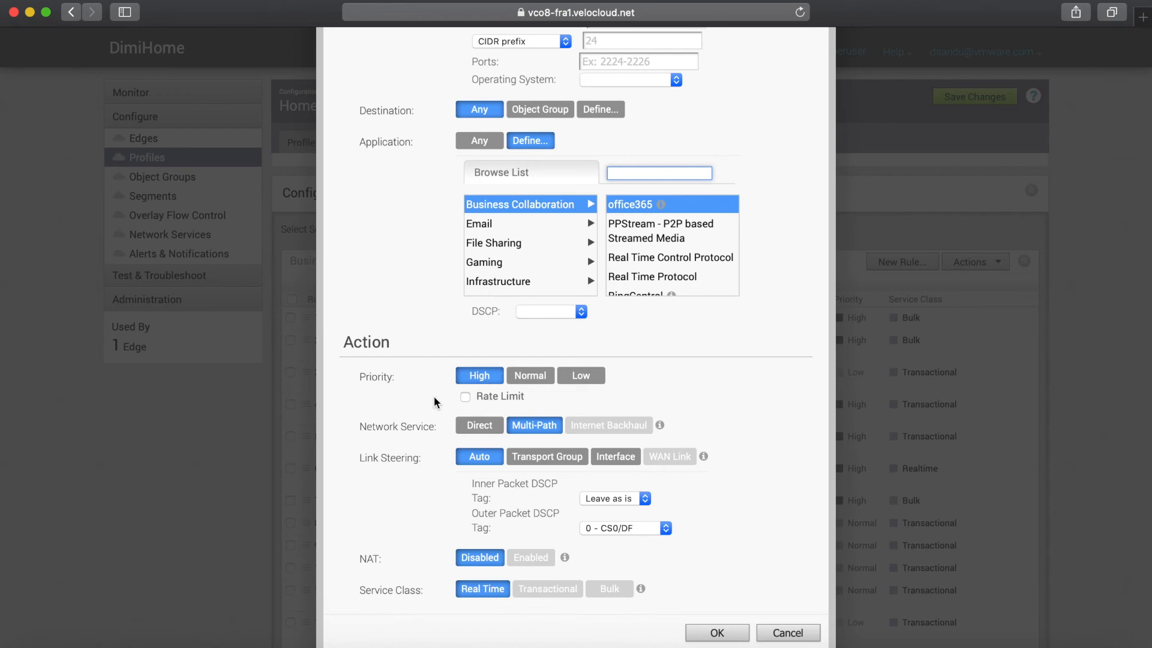
mouse_move(485, 617)
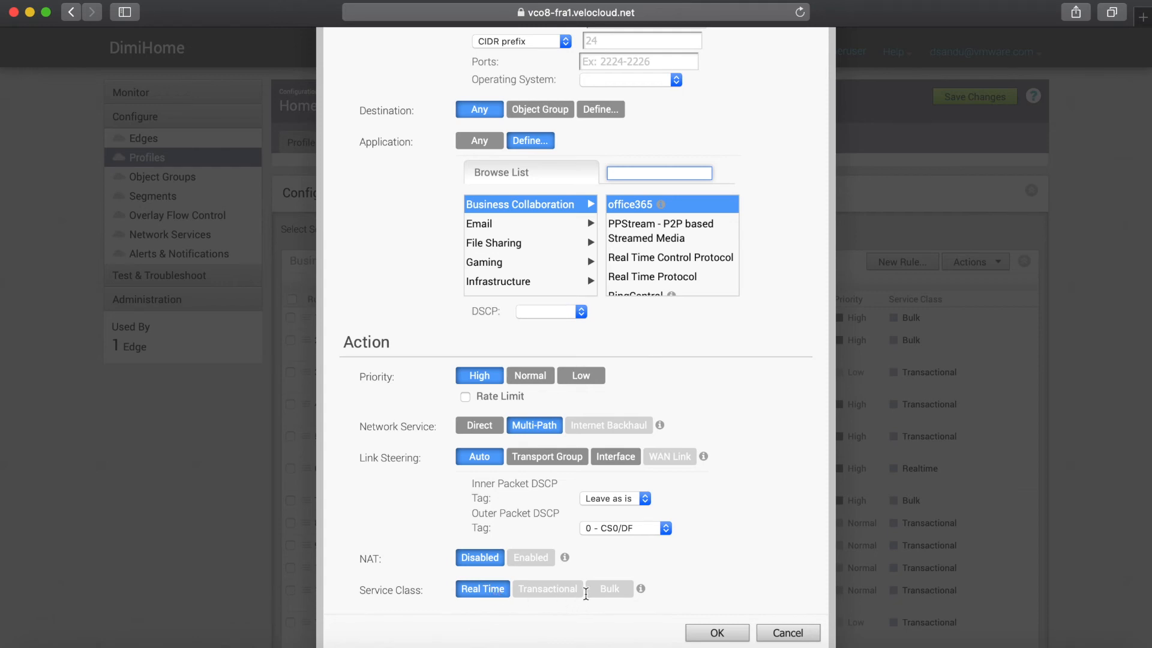
mouse_move(459, 449)
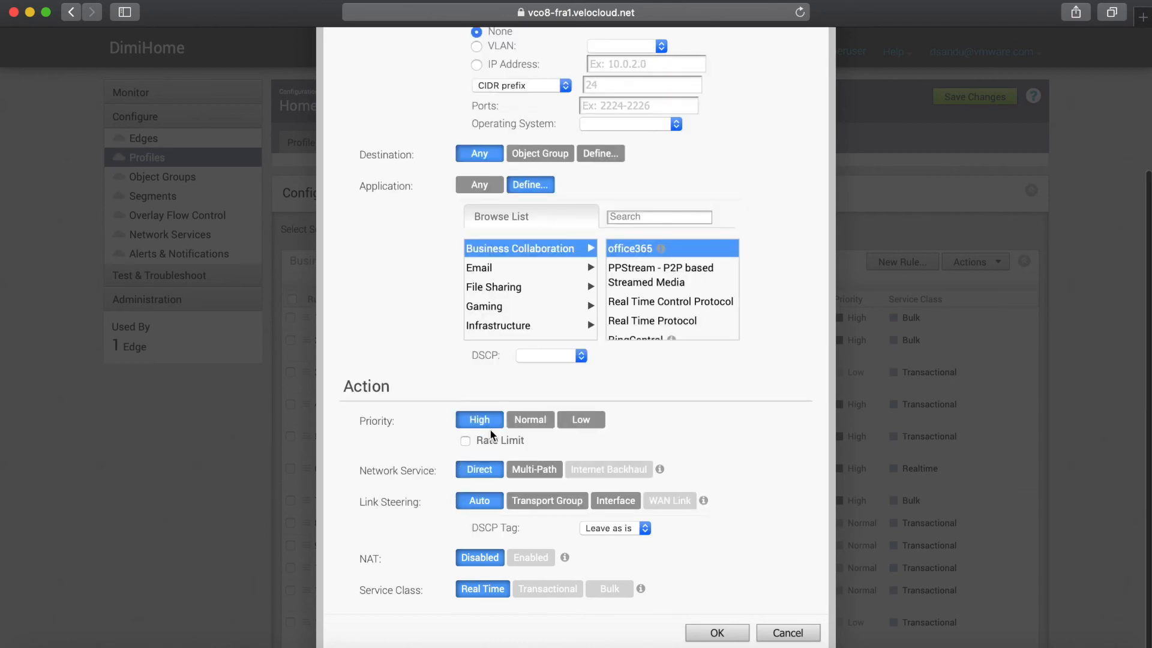
left_click(534, 468)
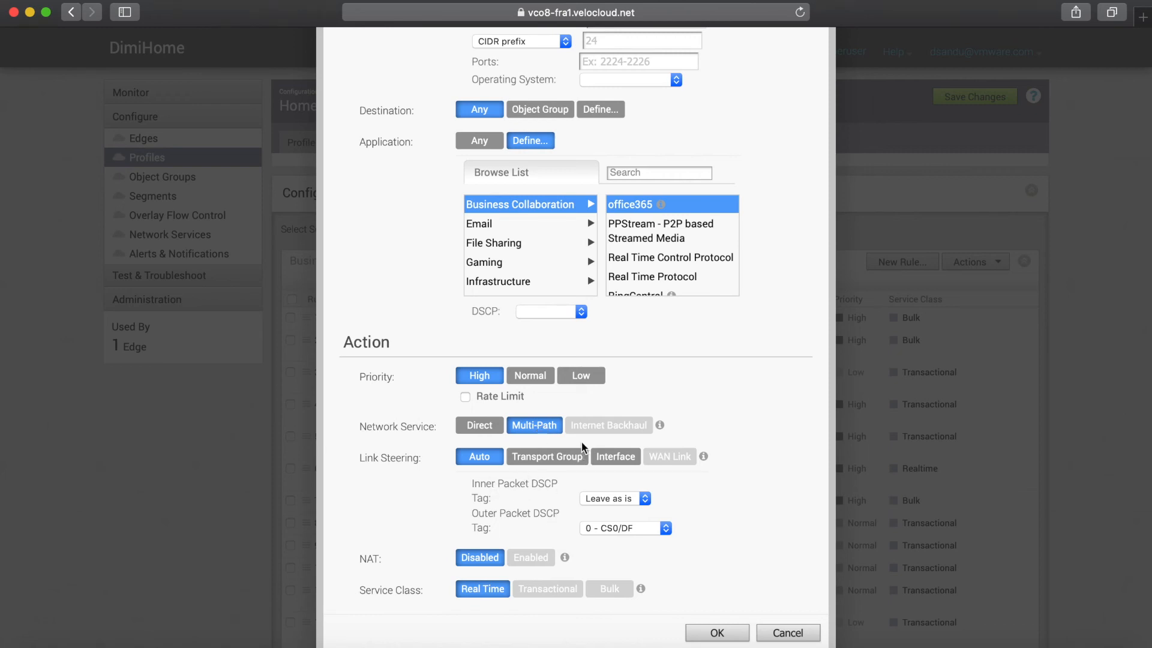
mouse_move(560, 451)
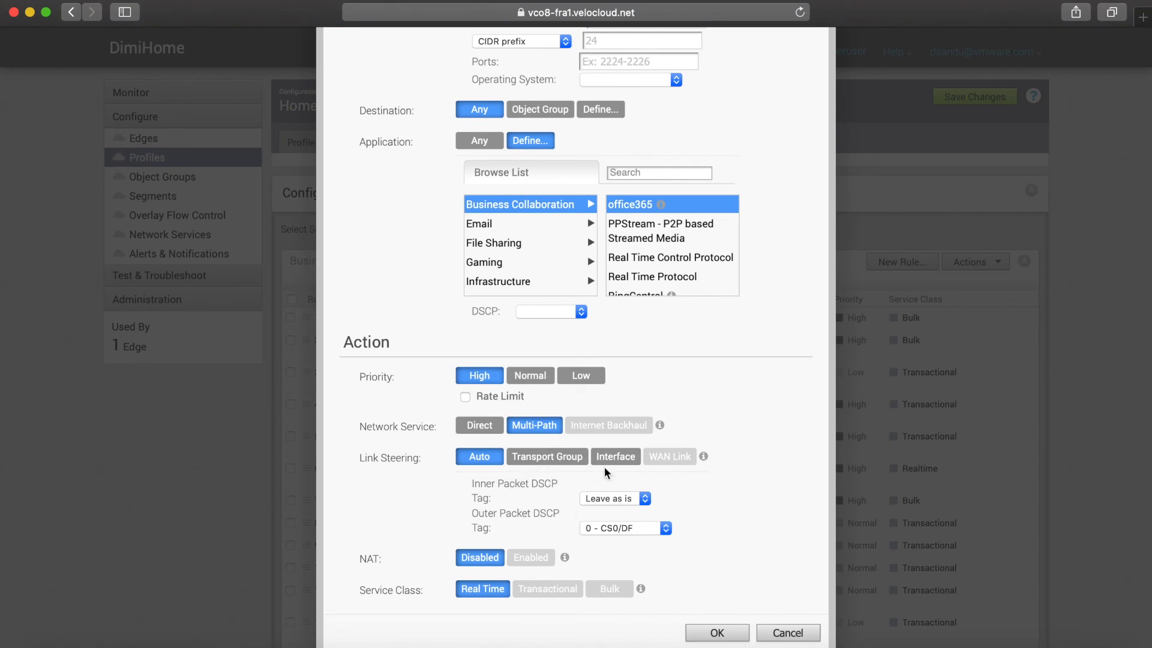
left_click(546, 455)
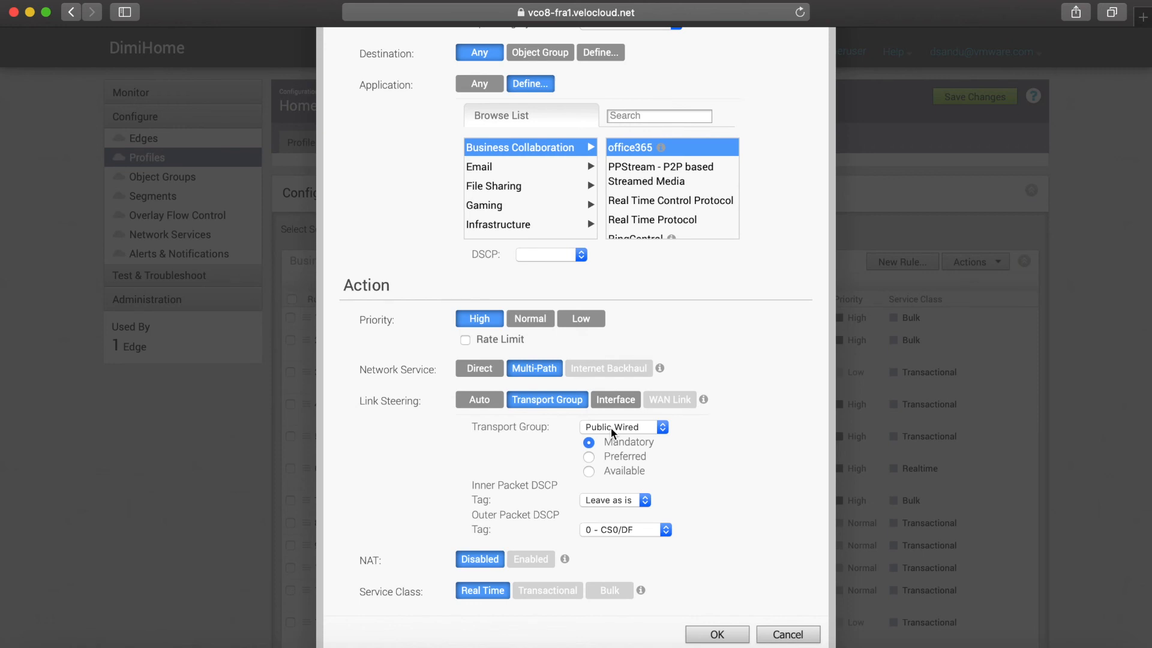
mouse_move(544, 426)
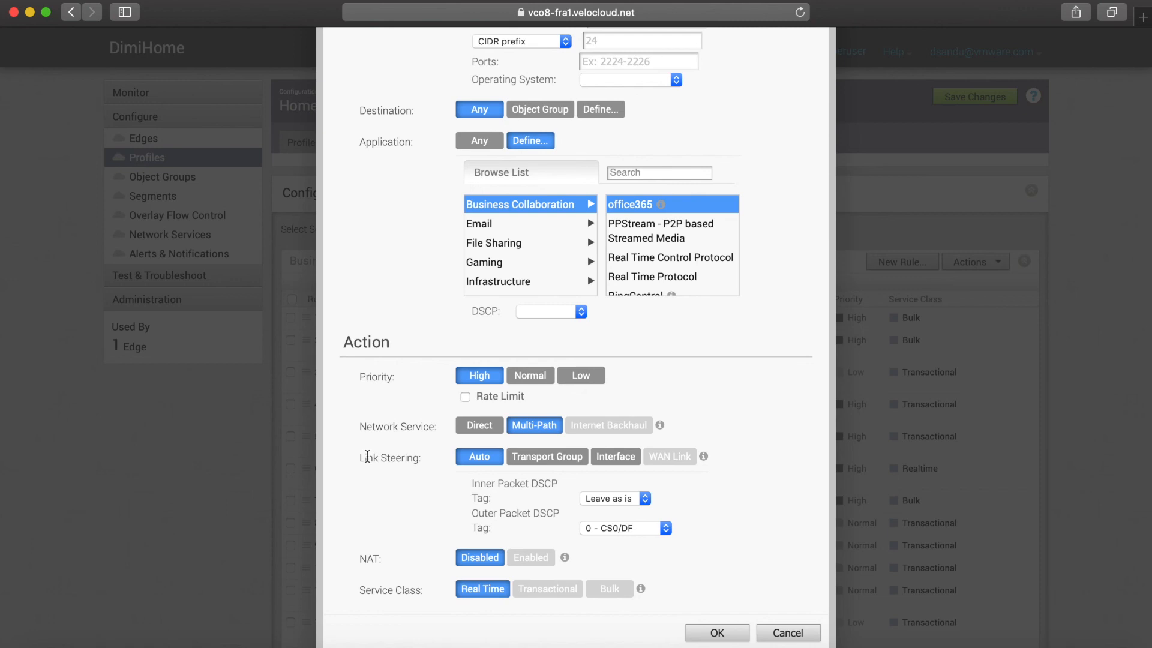
mouse_move(716, 632)
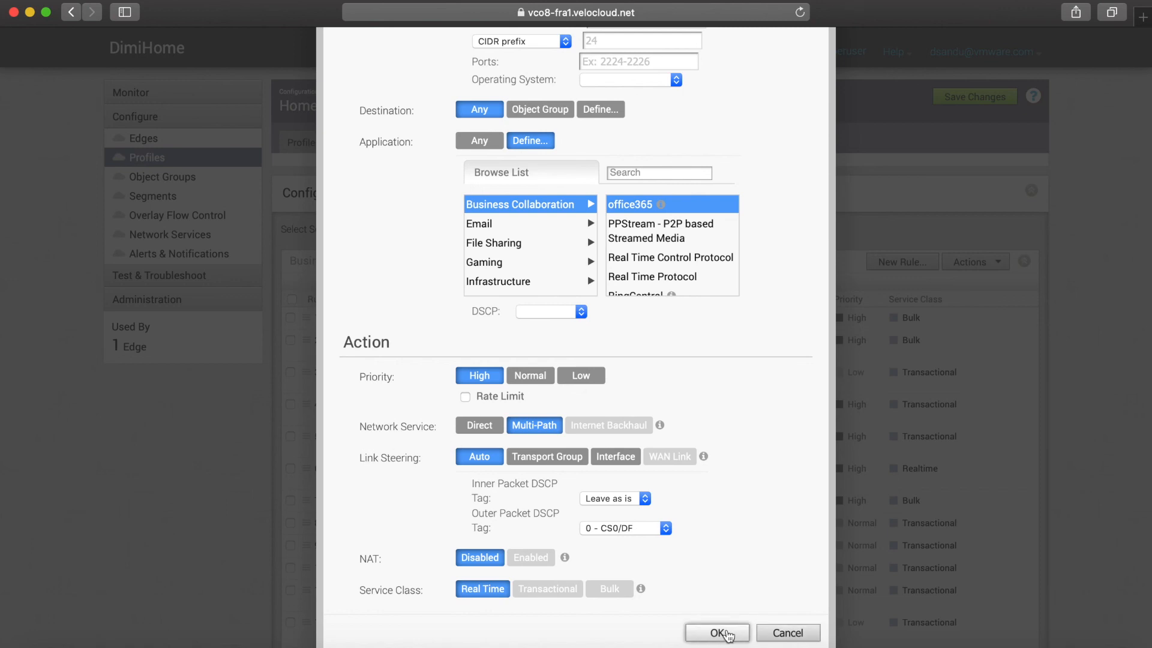
Submit the office365 rule settings, name the rule 'O365' and save it.
left_click(716, 632)
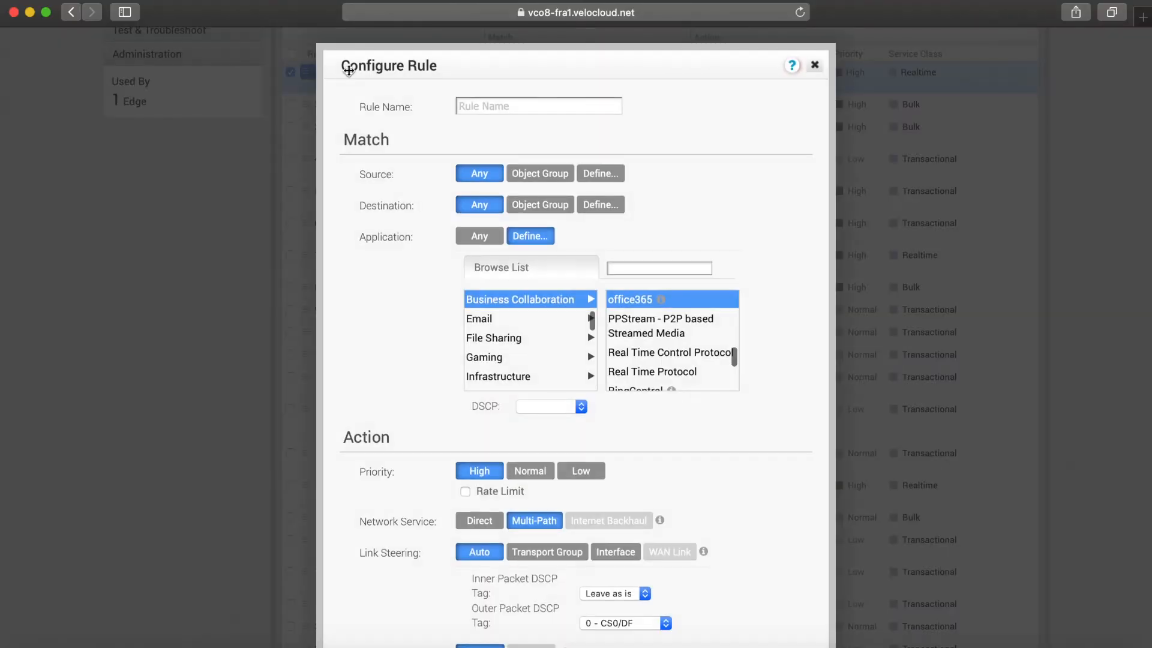
type("O")
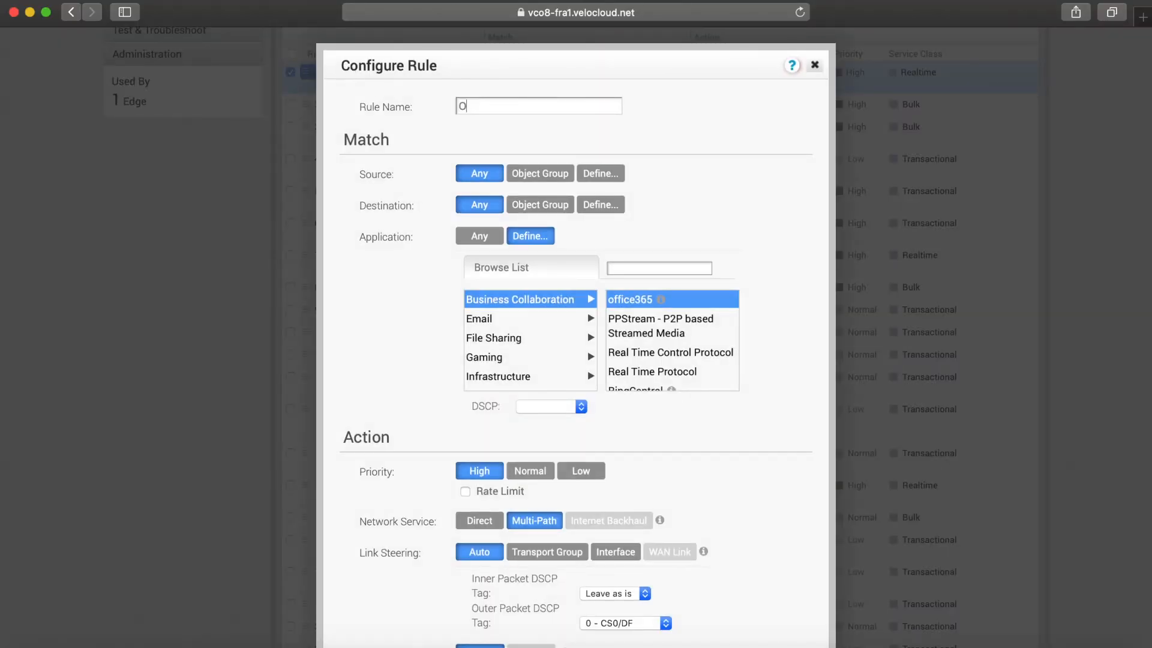
type("365")
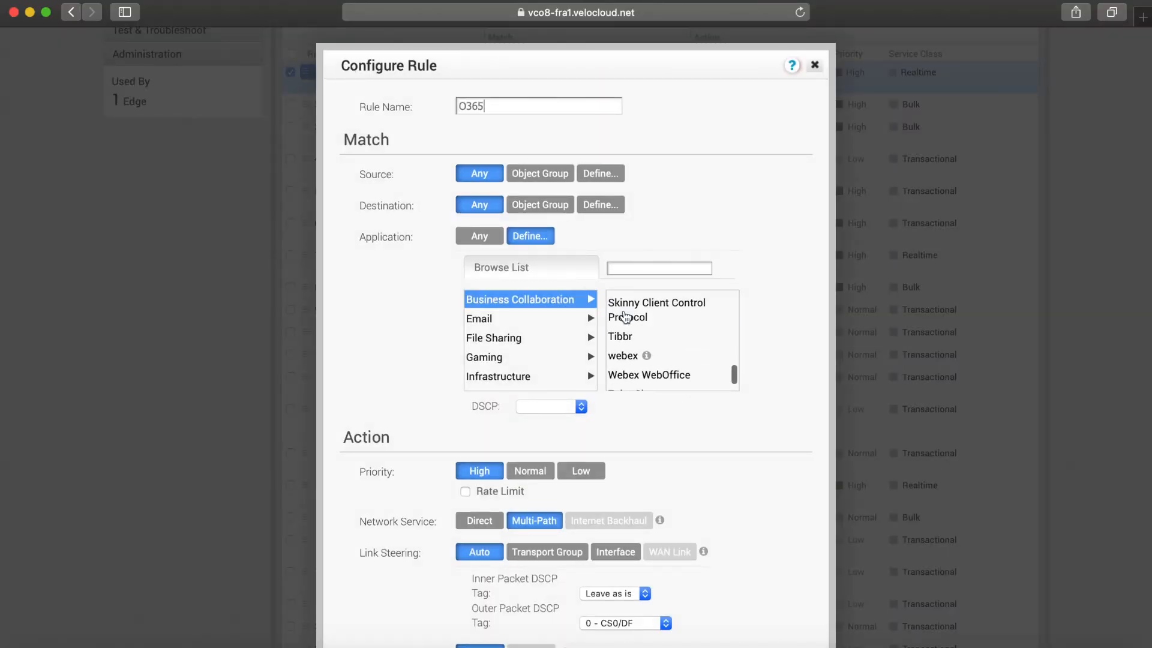
left_click(814, 65)
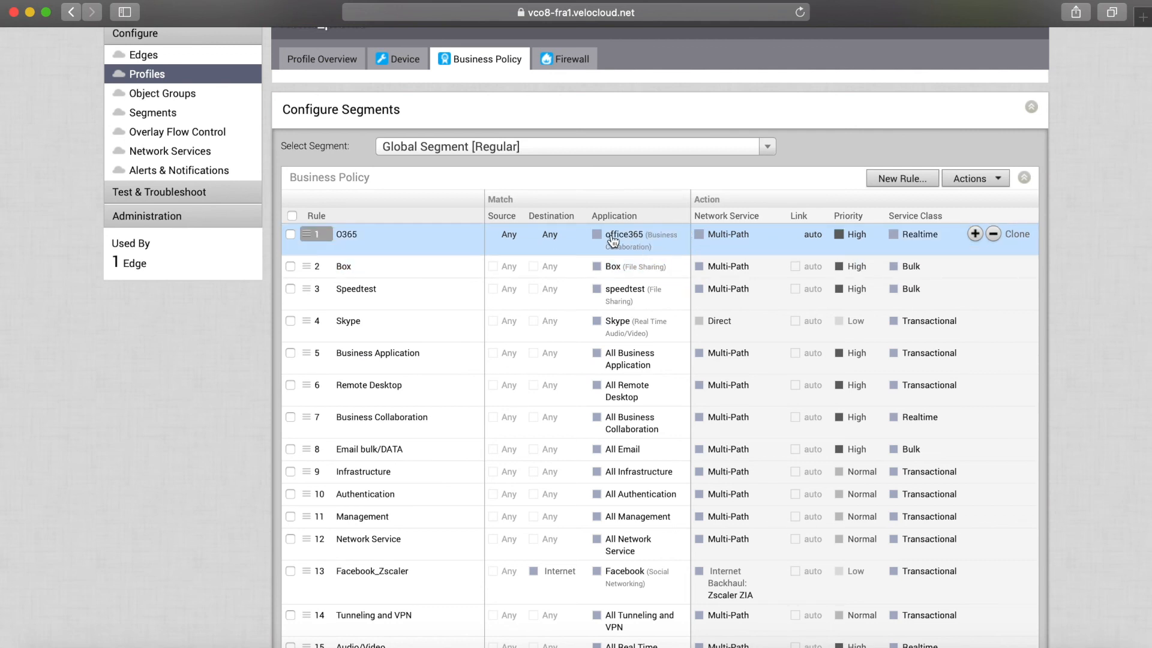
mouse_move(501, 237)
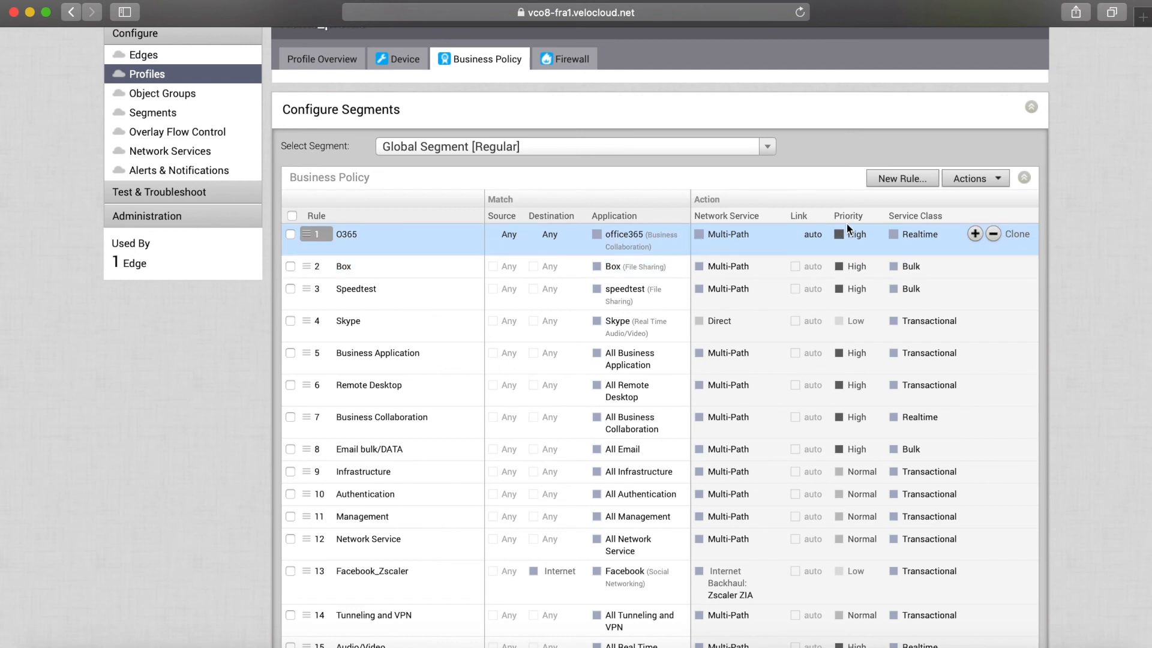
mouse_move(860, 249)
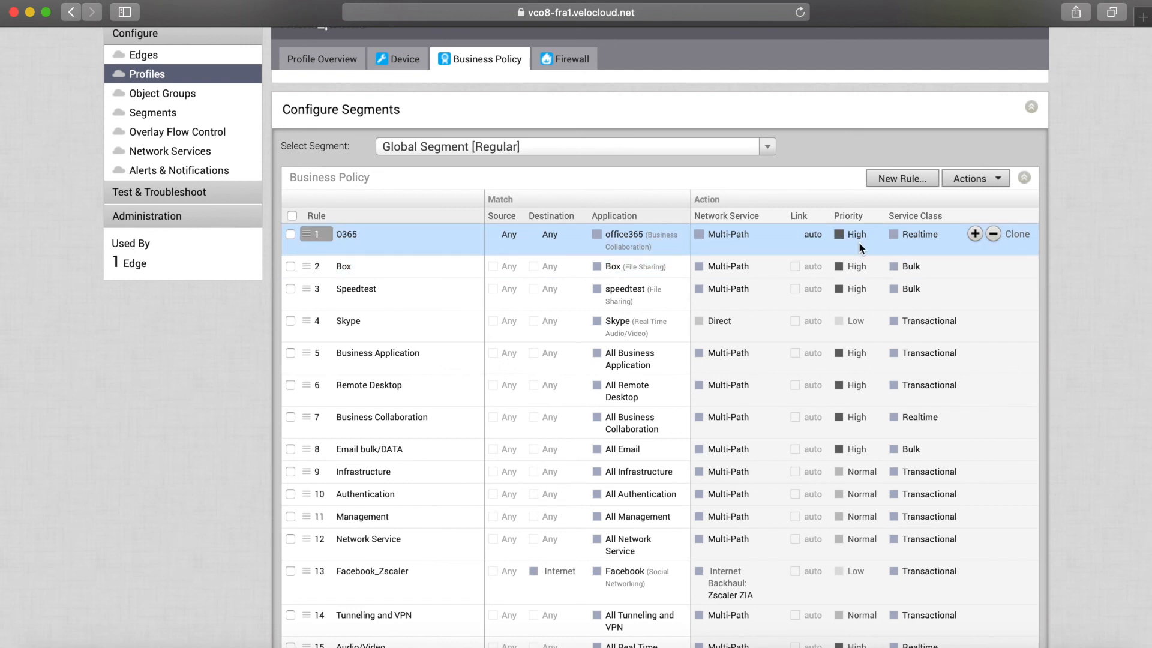